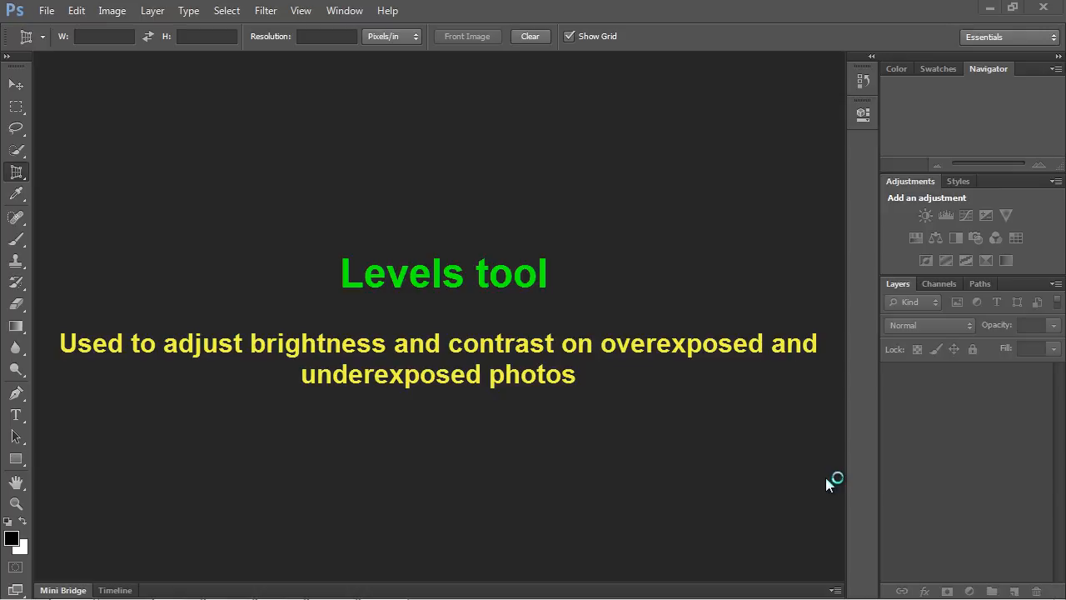
mouse_move(828, 485)
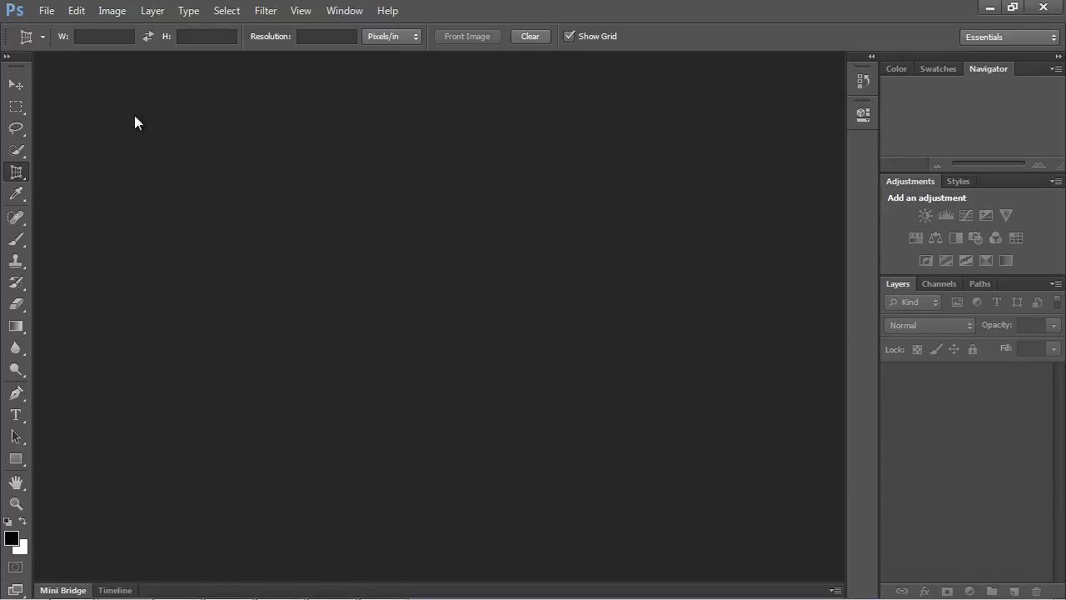
Select Underexposed_photo on the Desktop in the Open dialog
left_click(47, 11)
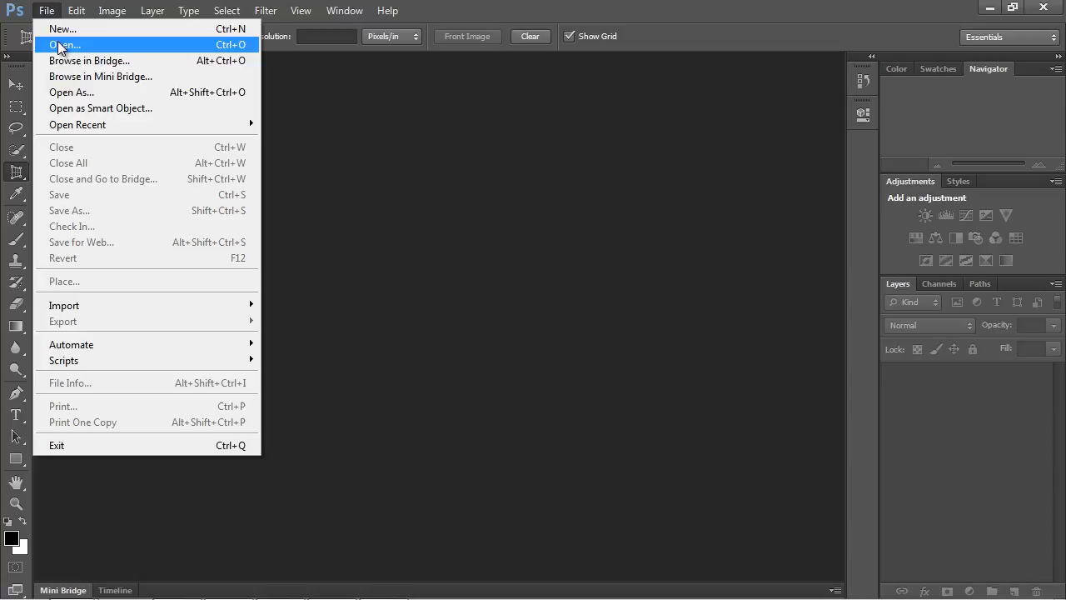
left_click(64, 44)
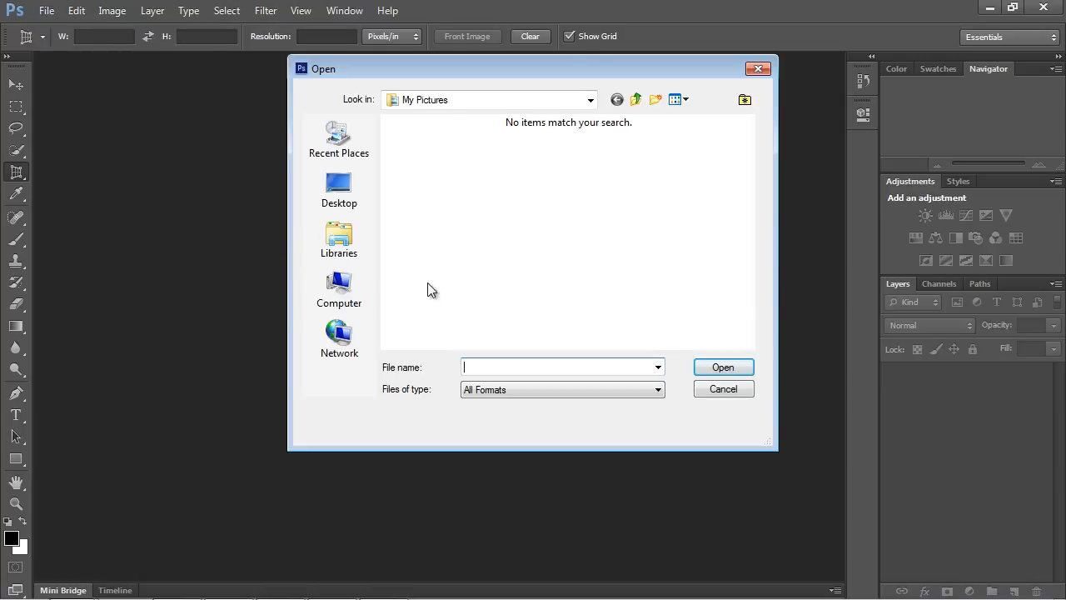
left_click(338, 189)
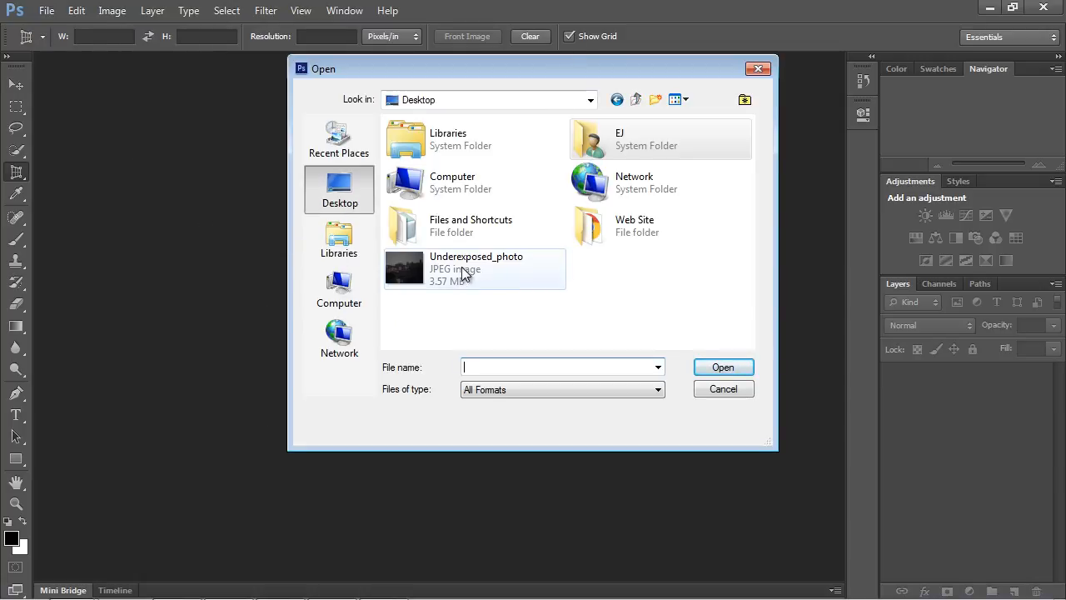
left_click(476, 268)
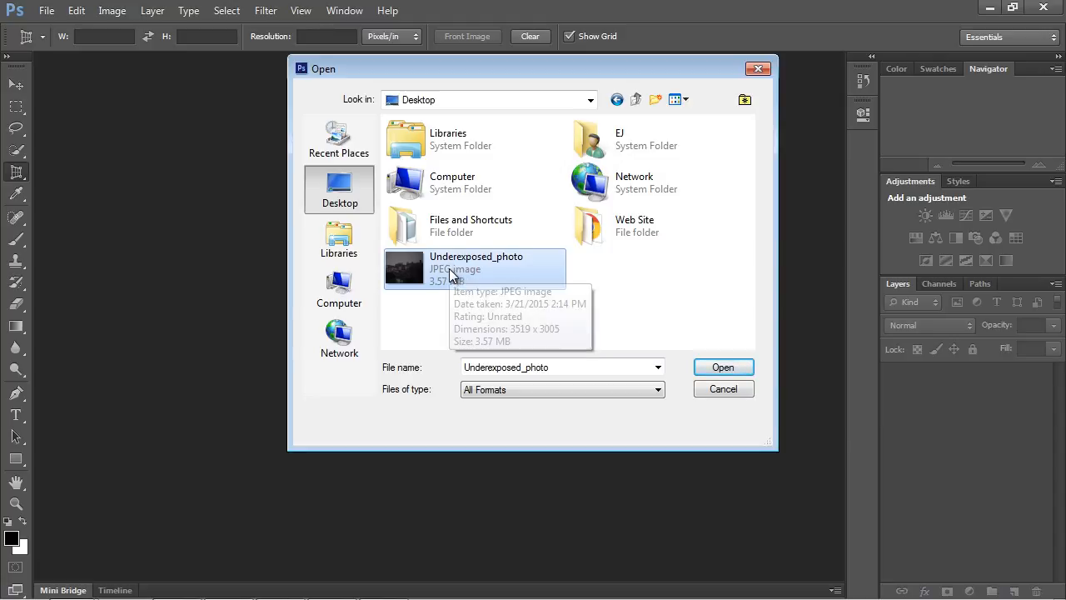
mouse_move(677, 352)
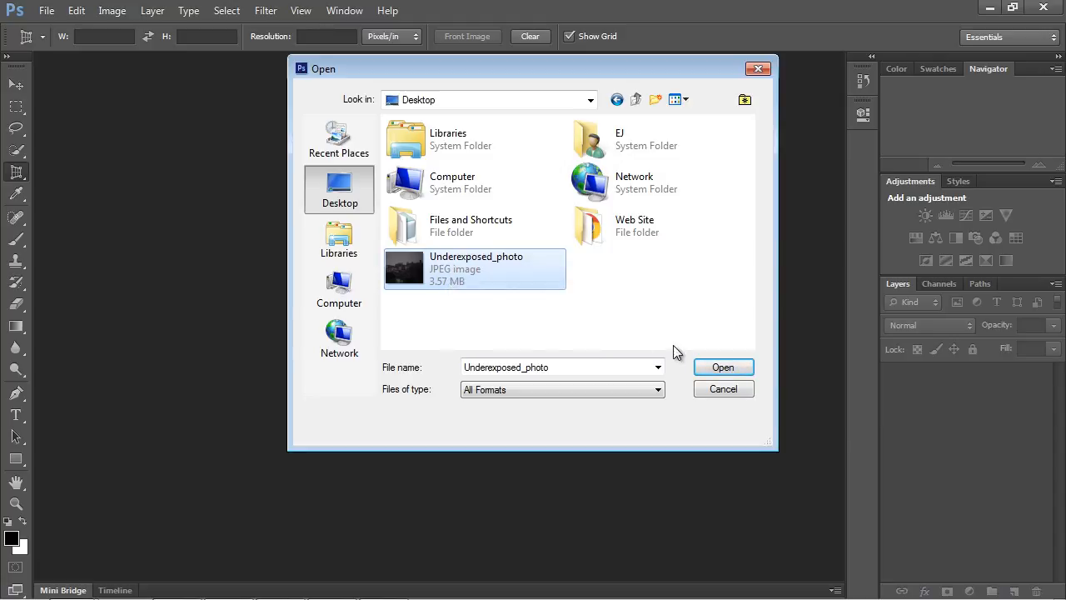
Open the underexposed village photo and show the Image menu's adjustments
left_click(723, 367)
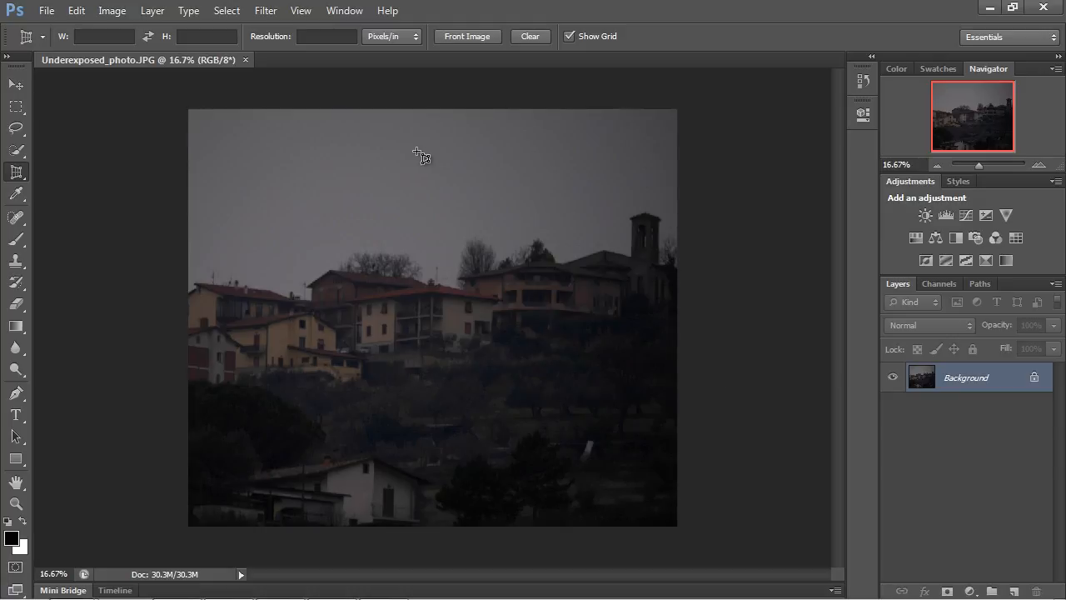
mouse_move(556, 347)
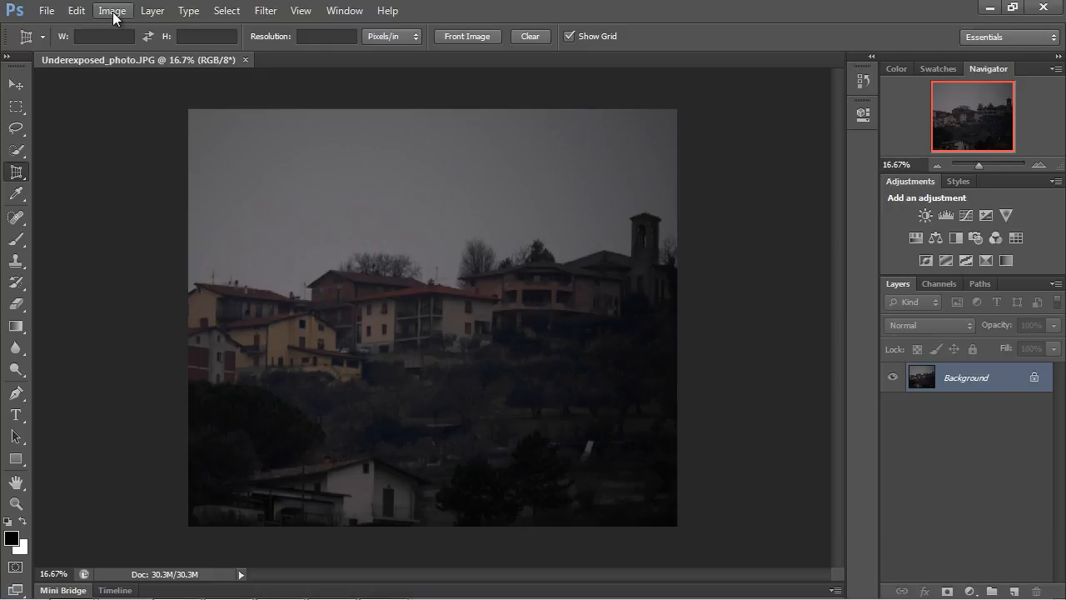
left_click(112, 10)
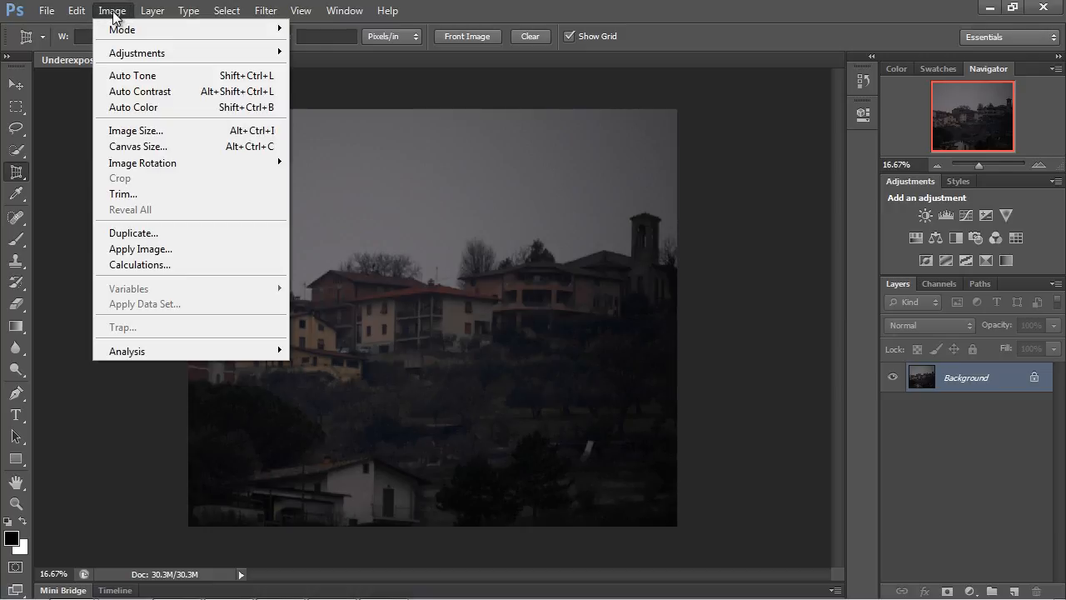
mouse_move(137, 52)
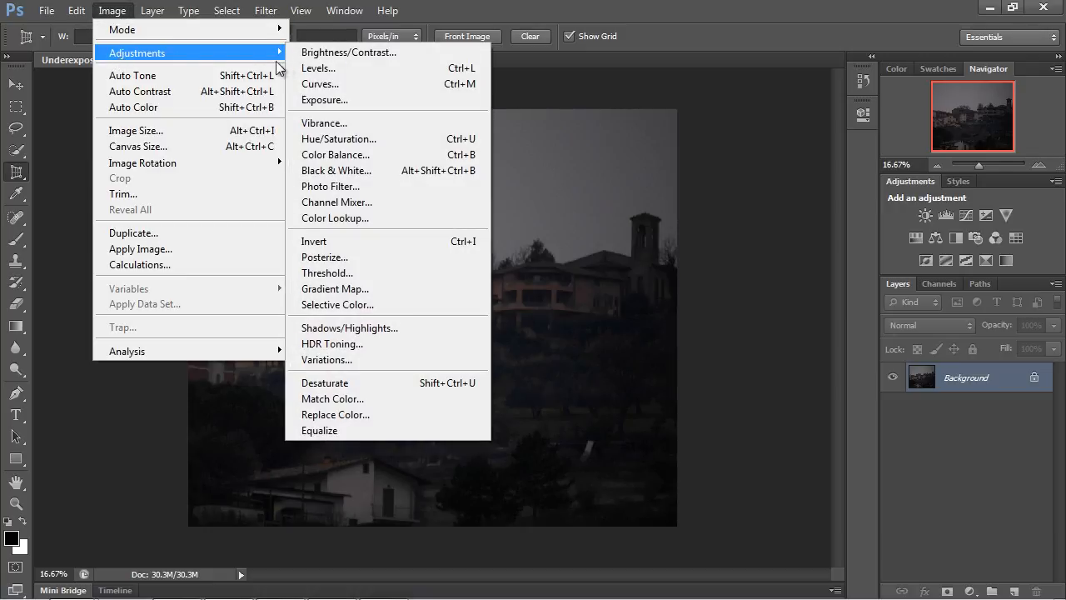
Open Levels on the dark photo and inspect its histogram at 0, 1.00, 255
left_click(318, 68)
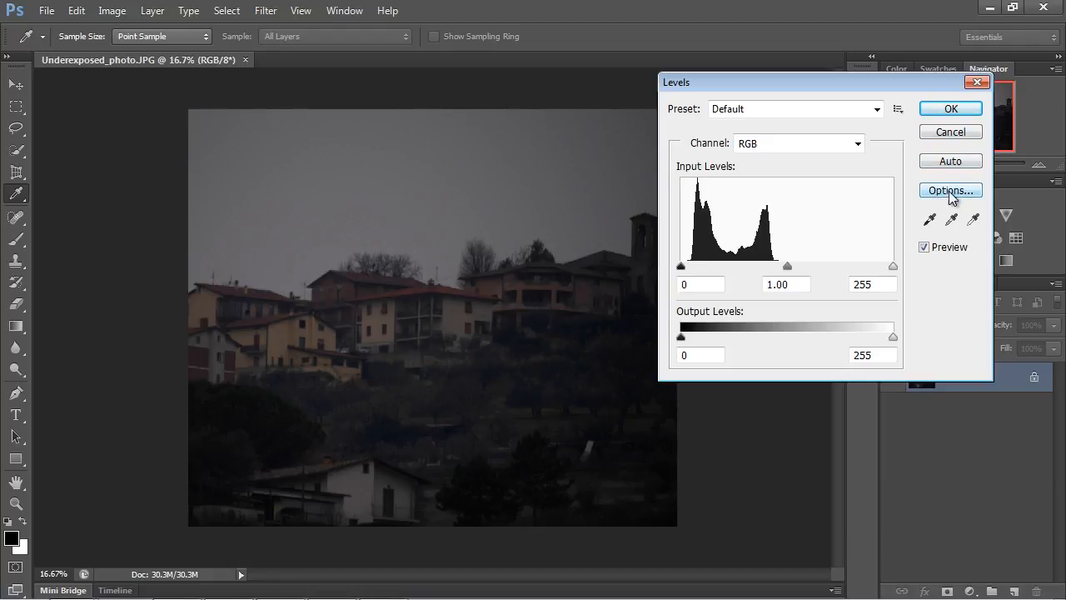
mouse_move(970, 480)
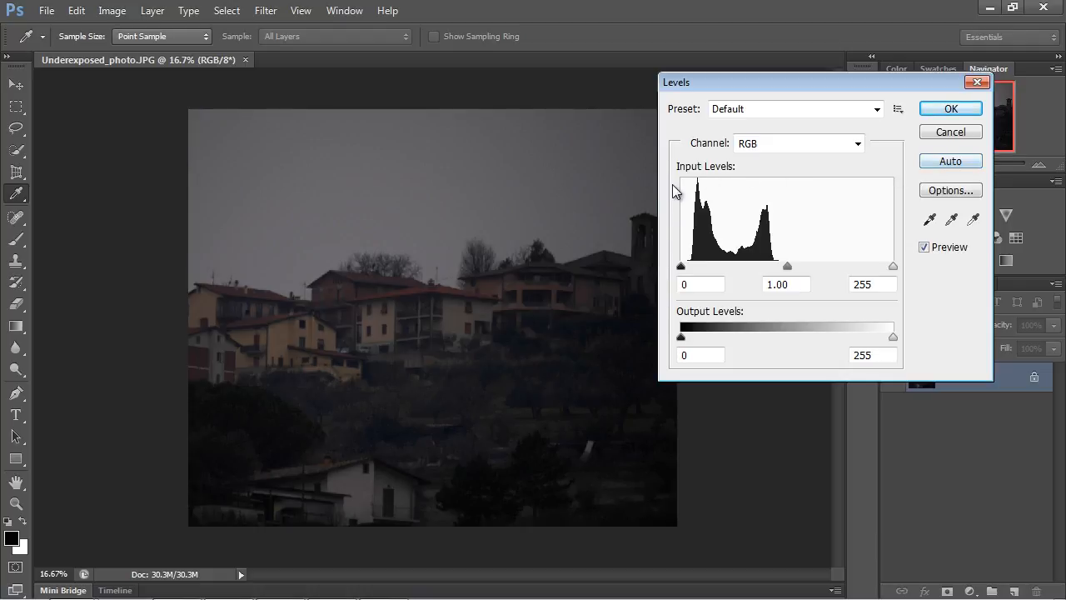
mouse_move(883, 231)
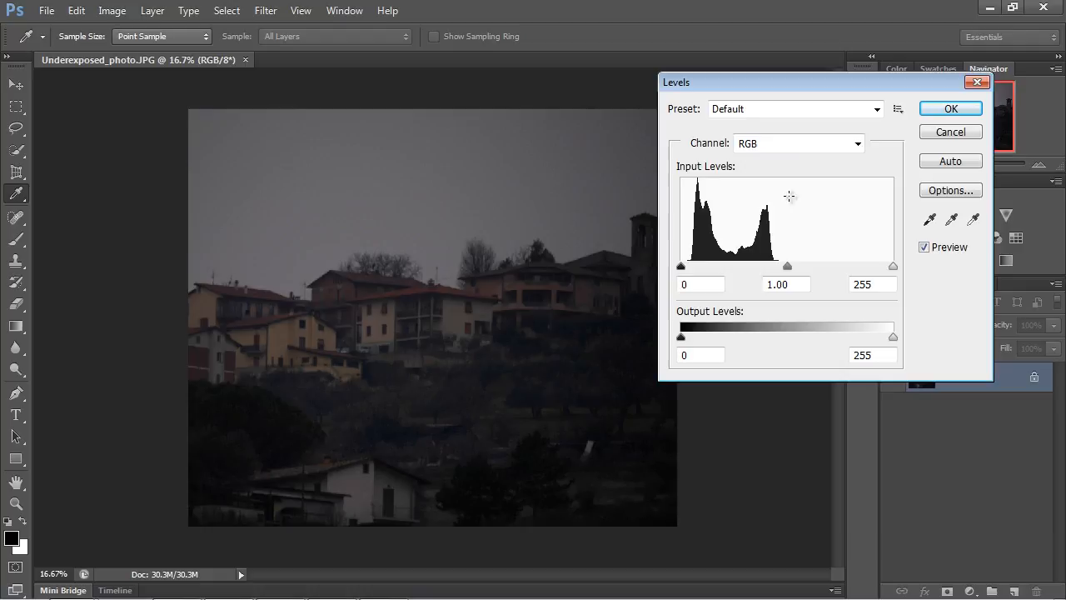
mouse_move(694, 210)
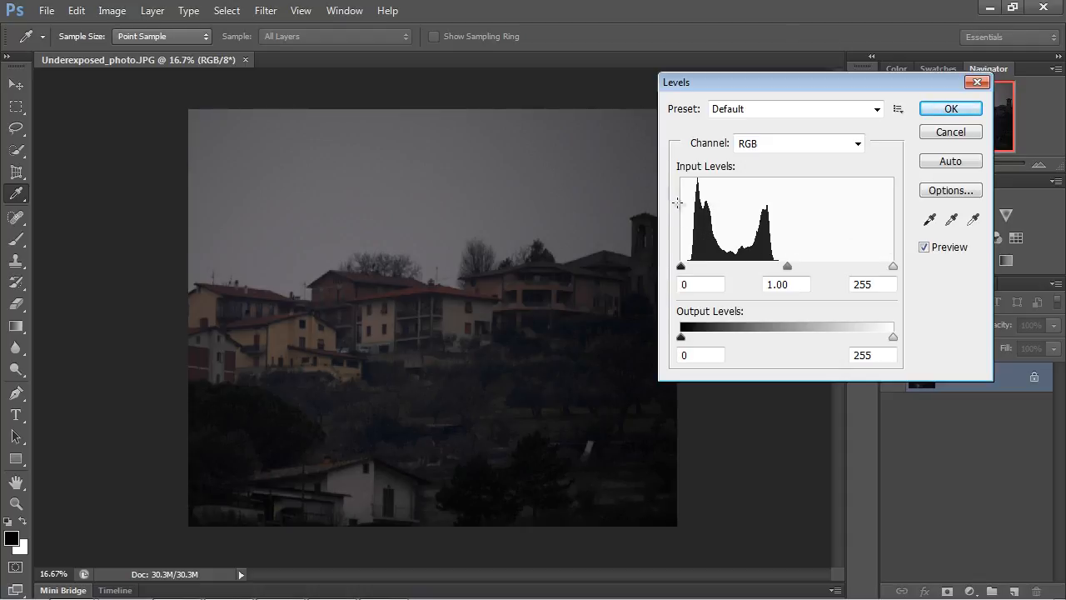
left_click(872, 284)
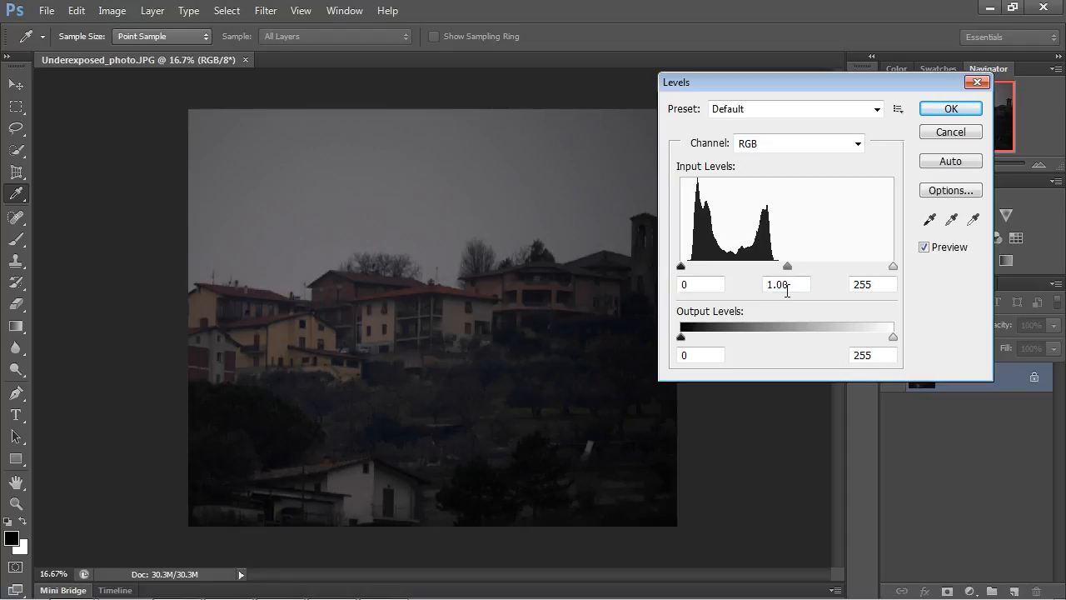
left_click(701, 284)
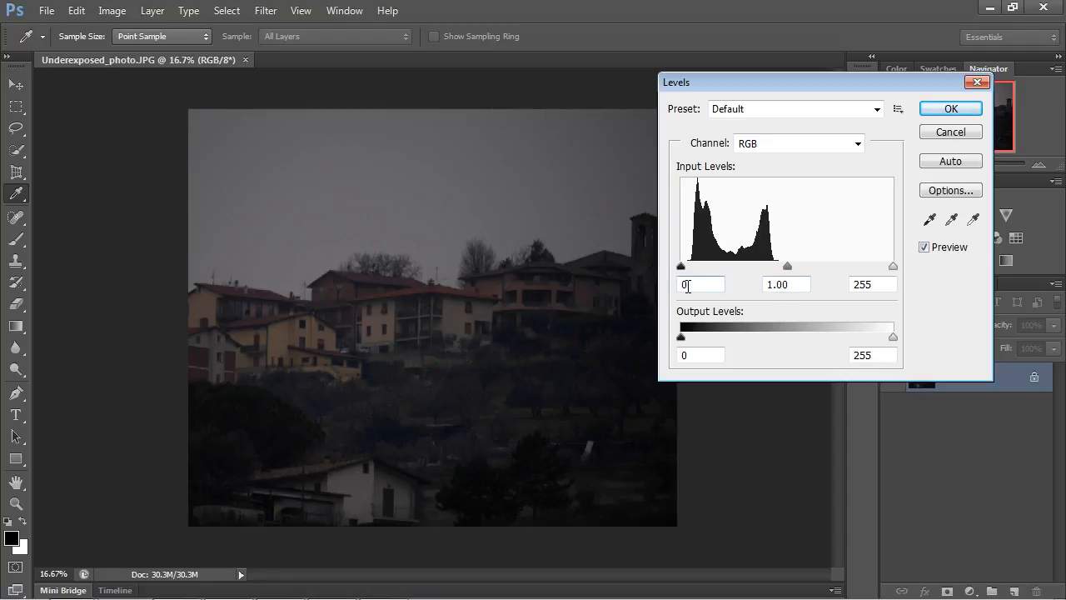
mouse_move(689, 284)
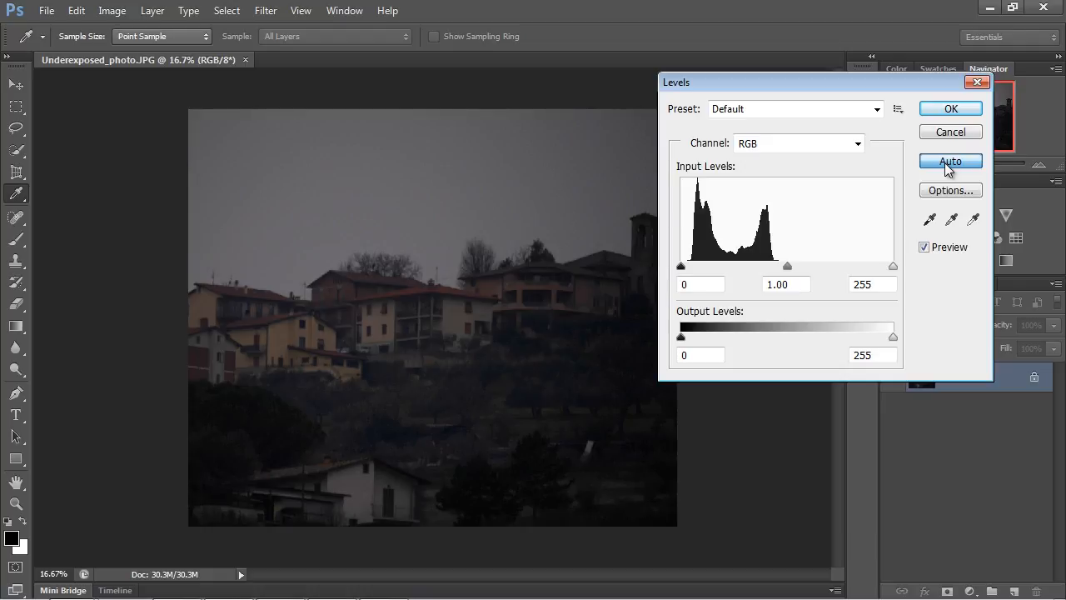
Auto-correct the levels to 10, 1.45 and 229, brightening the photo
left_click(950, 160)
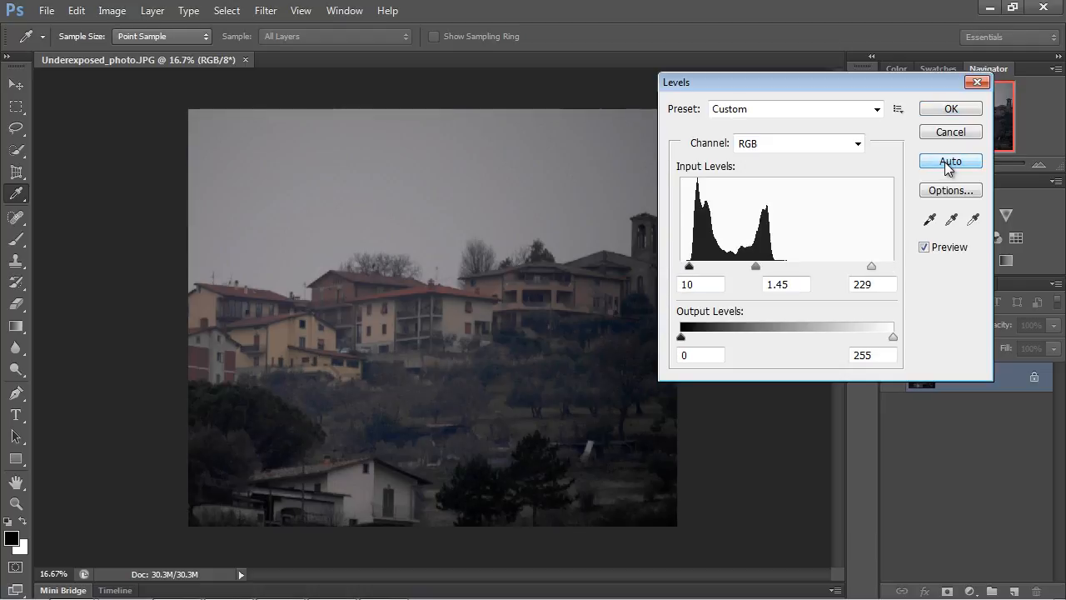
left_click(950, 161)
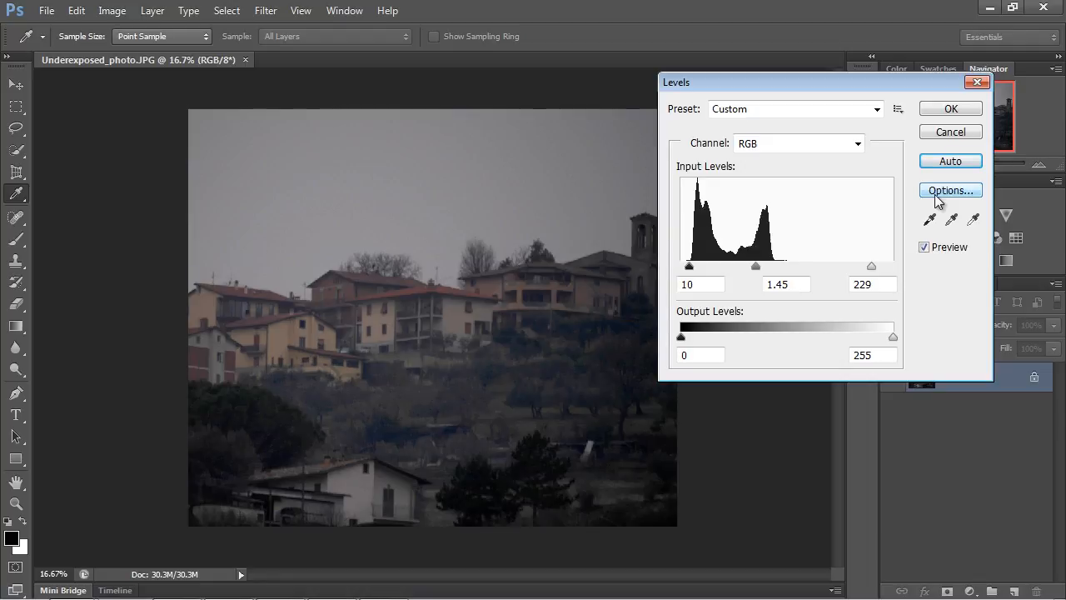
mouse_move(950, 148)
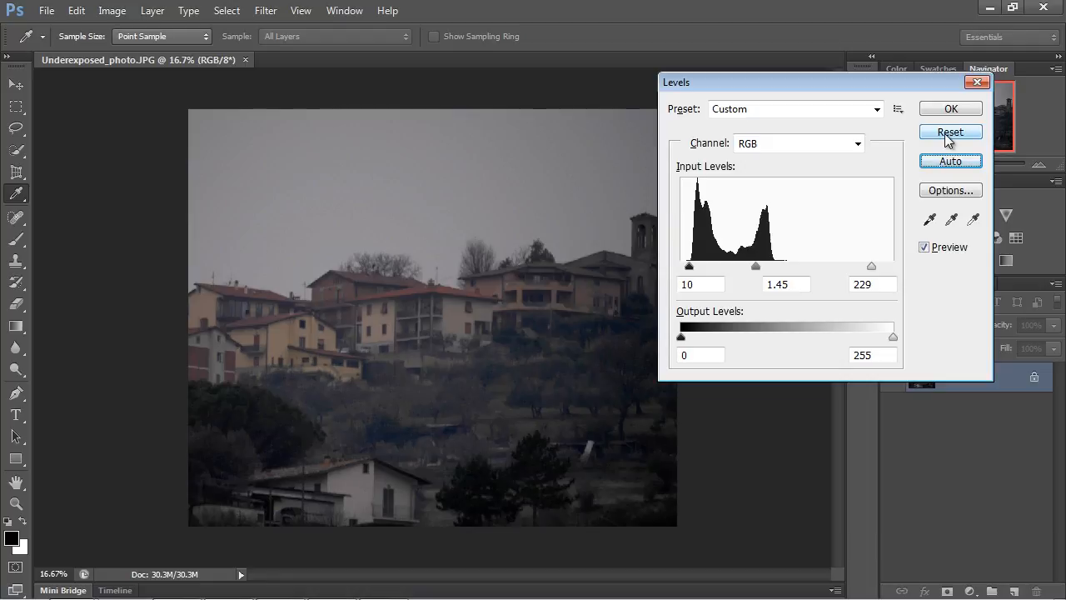
Alt-click Reset to restore levels 0, 1.00 and 255
left_click(950, 132)
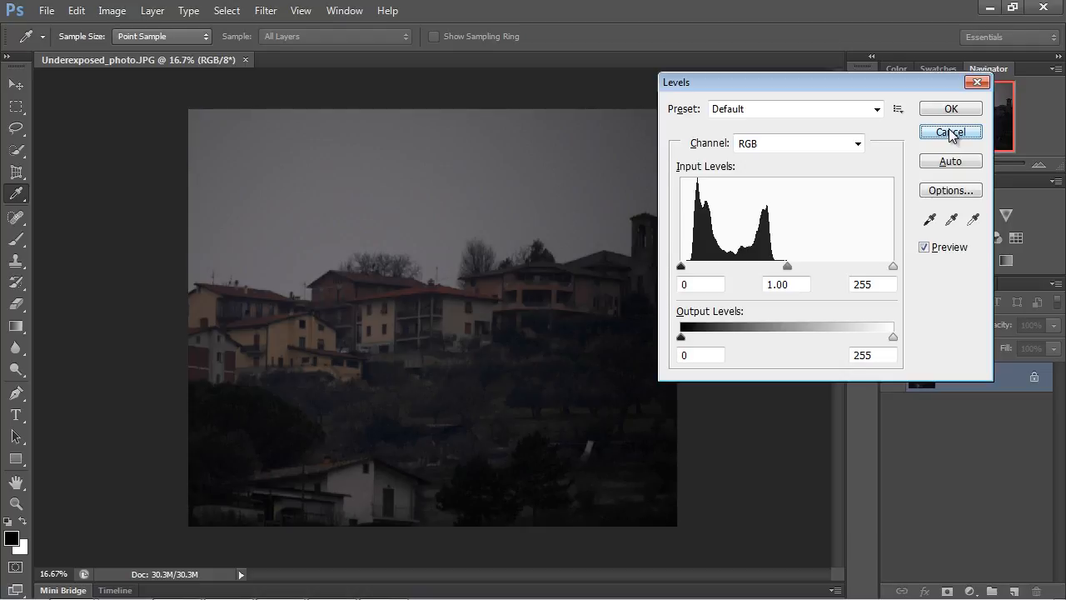
mouse_move(968, 140)
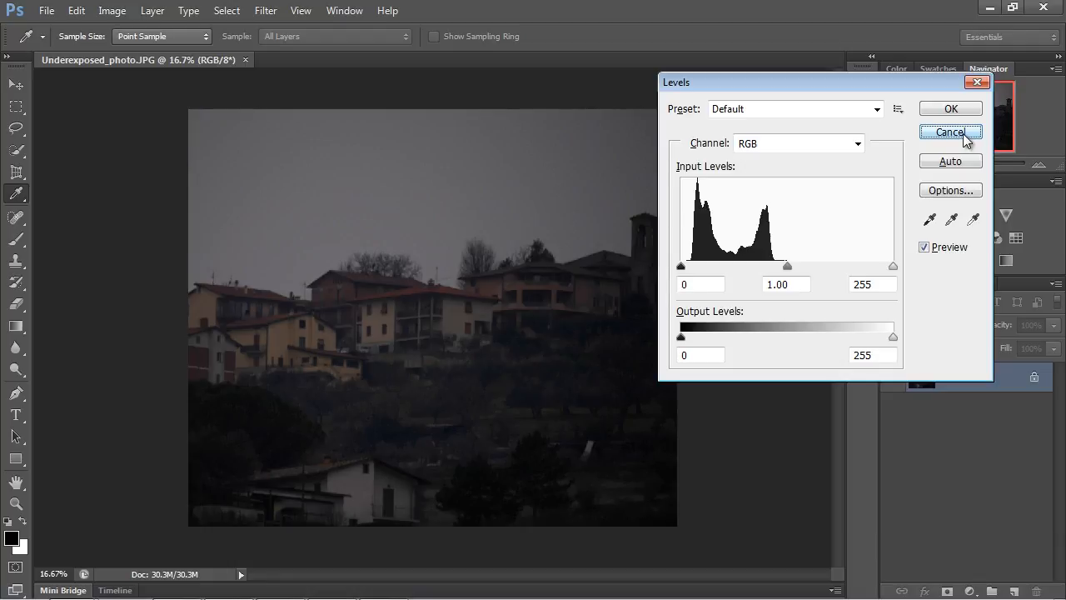
mouse_move(950, 190)
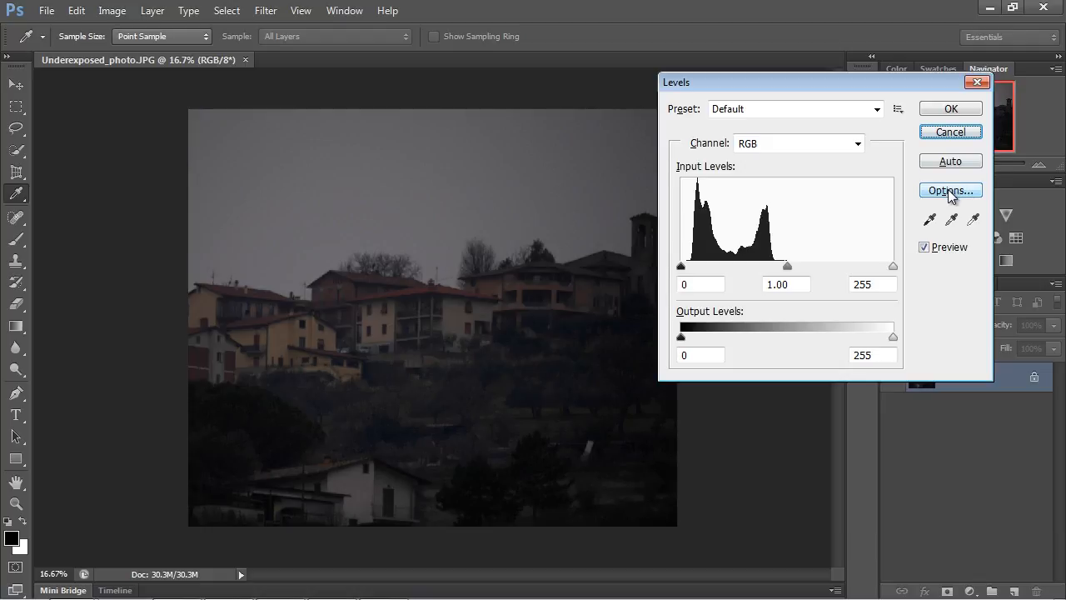
Apply Find Dark & Light Colors in Auto Options, then review and confirm again
left_click(950, 190)
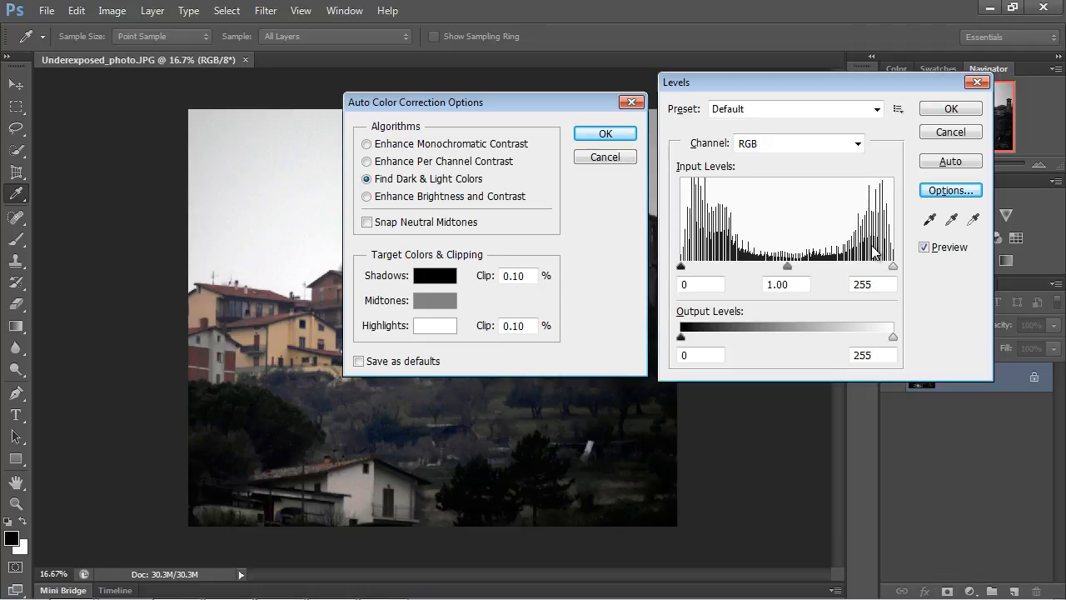
left_click(605, 134)
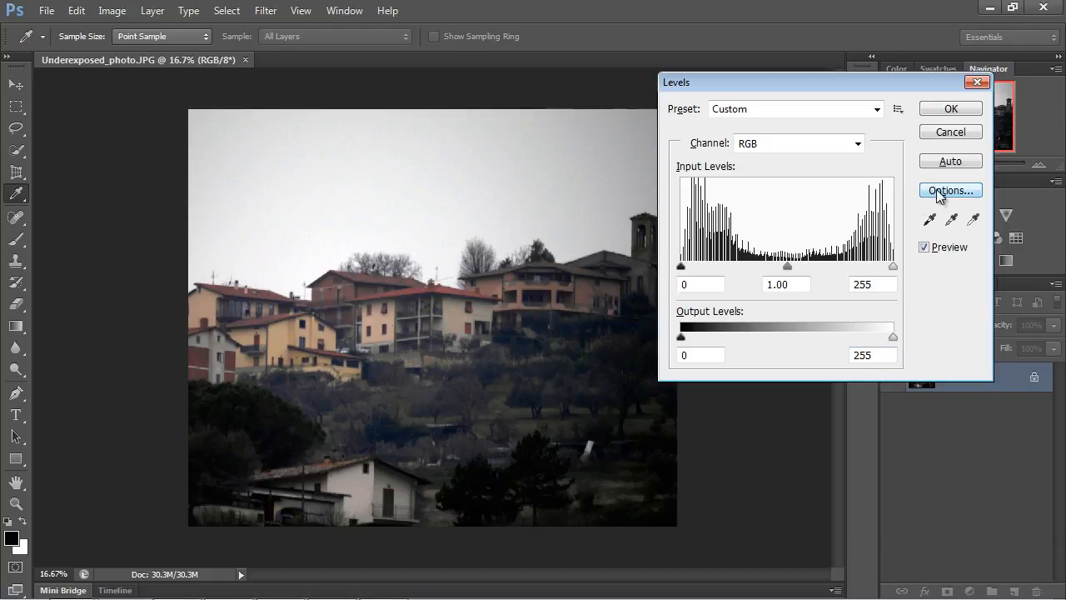
left_click(950, 189)
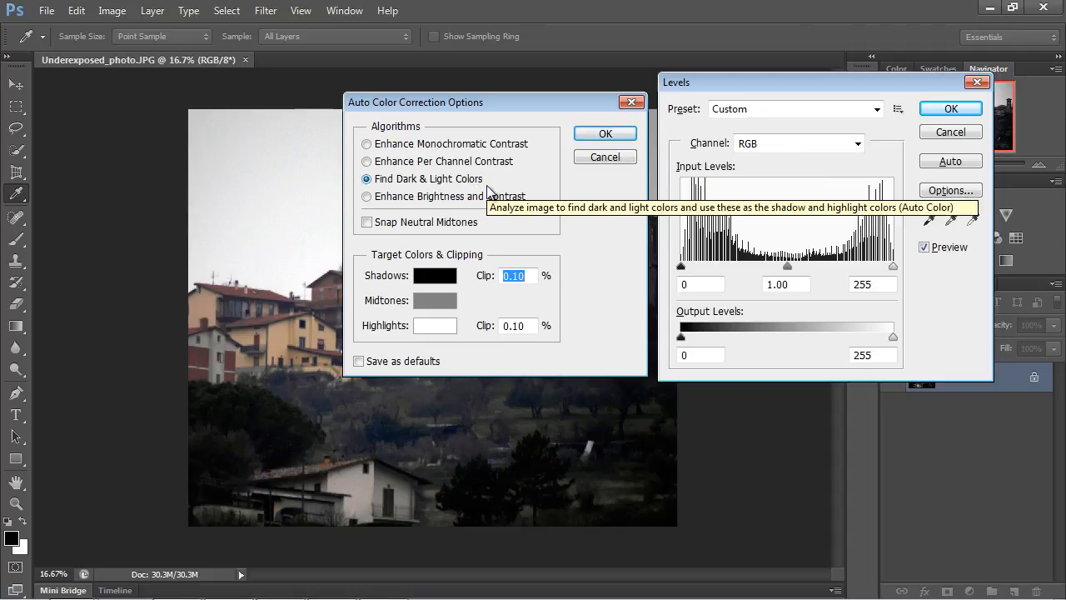
mouse_move(464, 187)
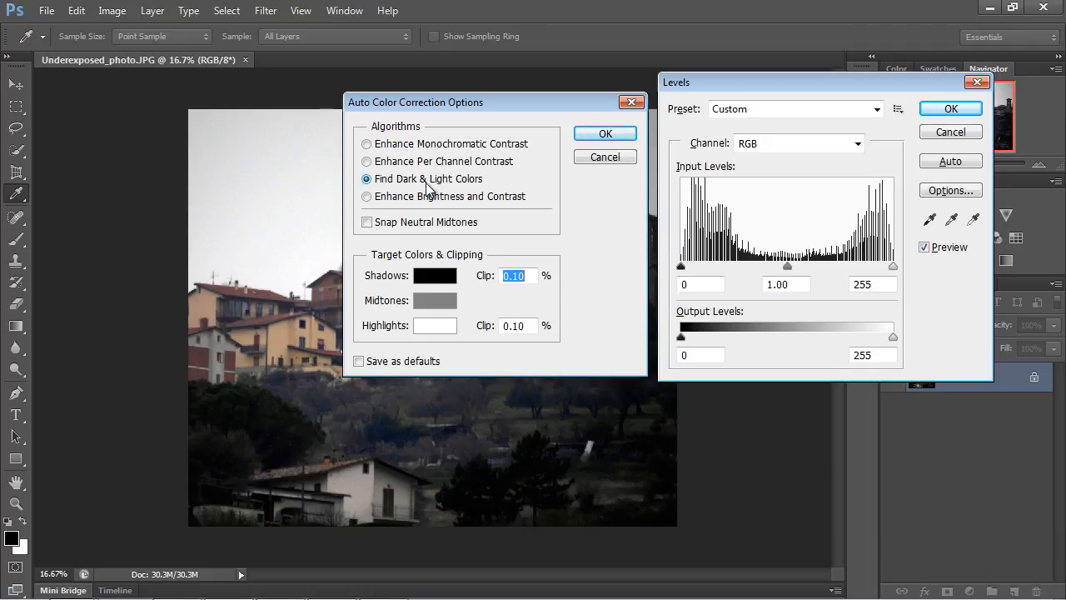
left_click(604, 133)
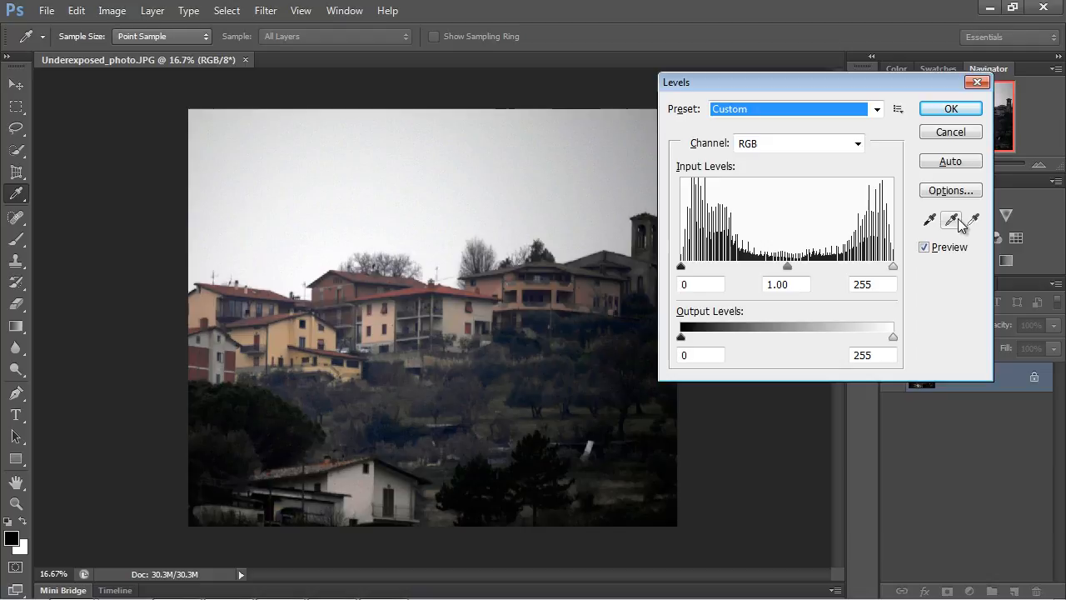
mouse_move(874, 172)
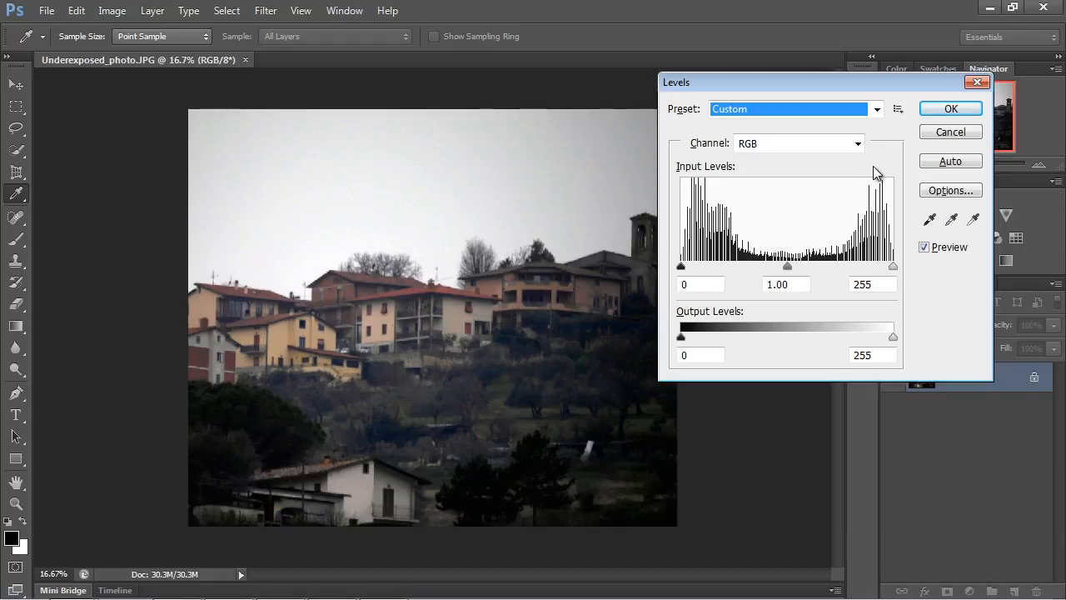